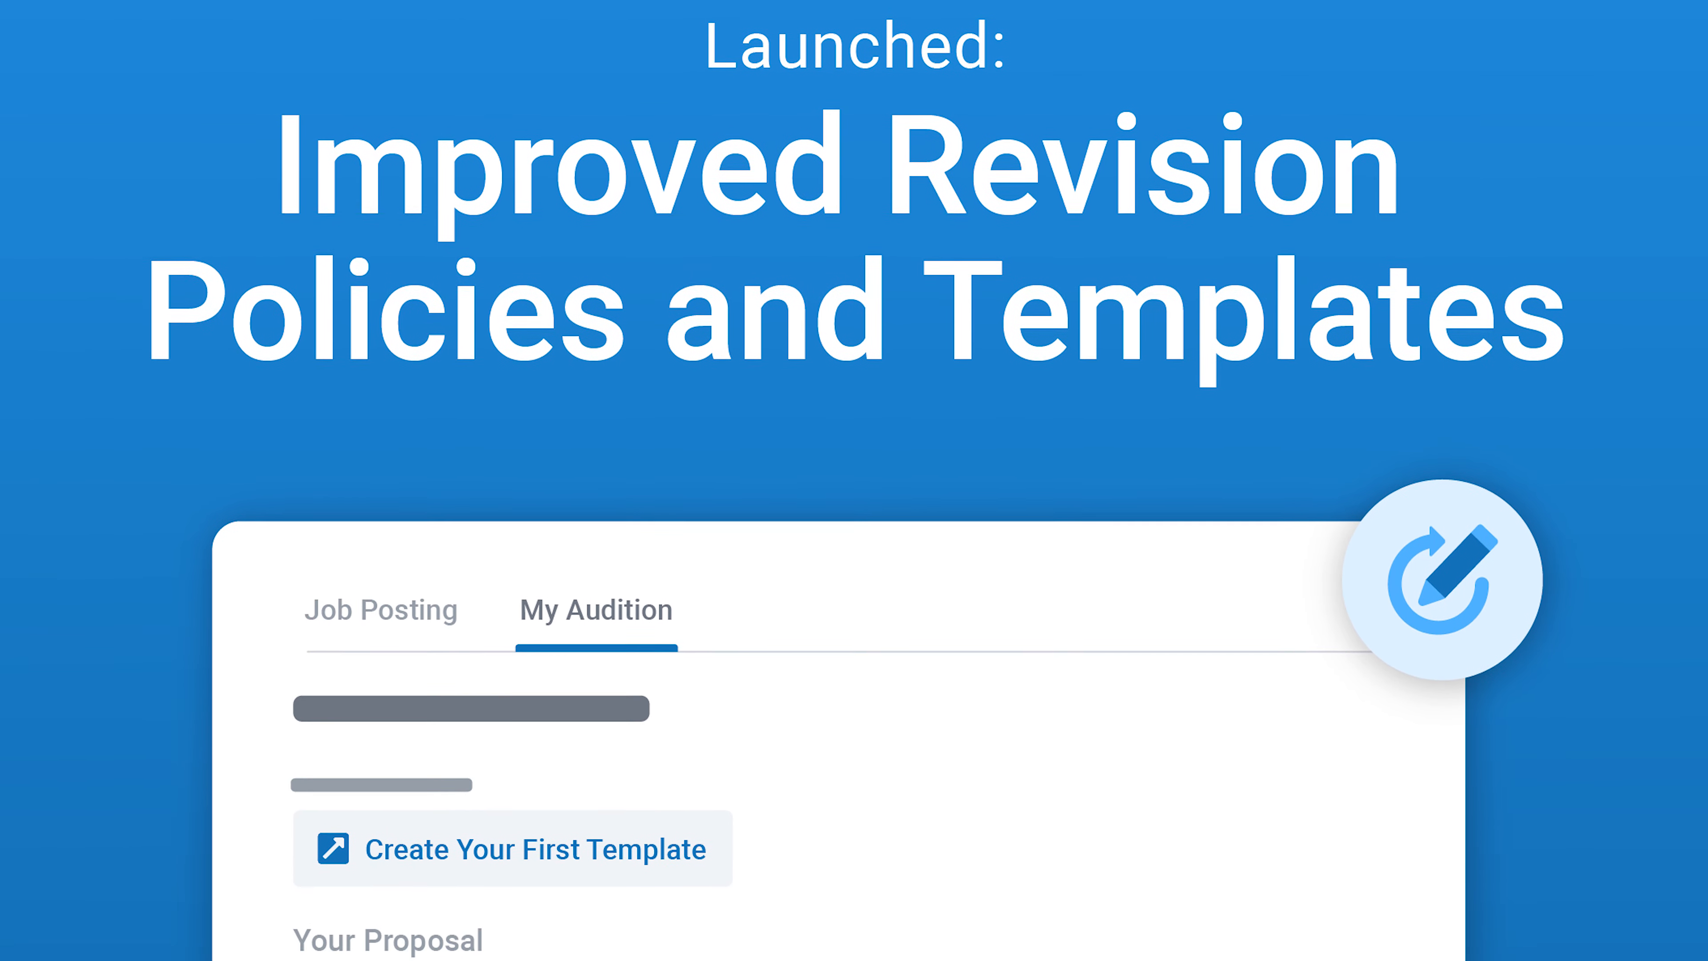
# Step: Reach the saved Templates page via the Me account menu
pyautogui.scroll(-3)
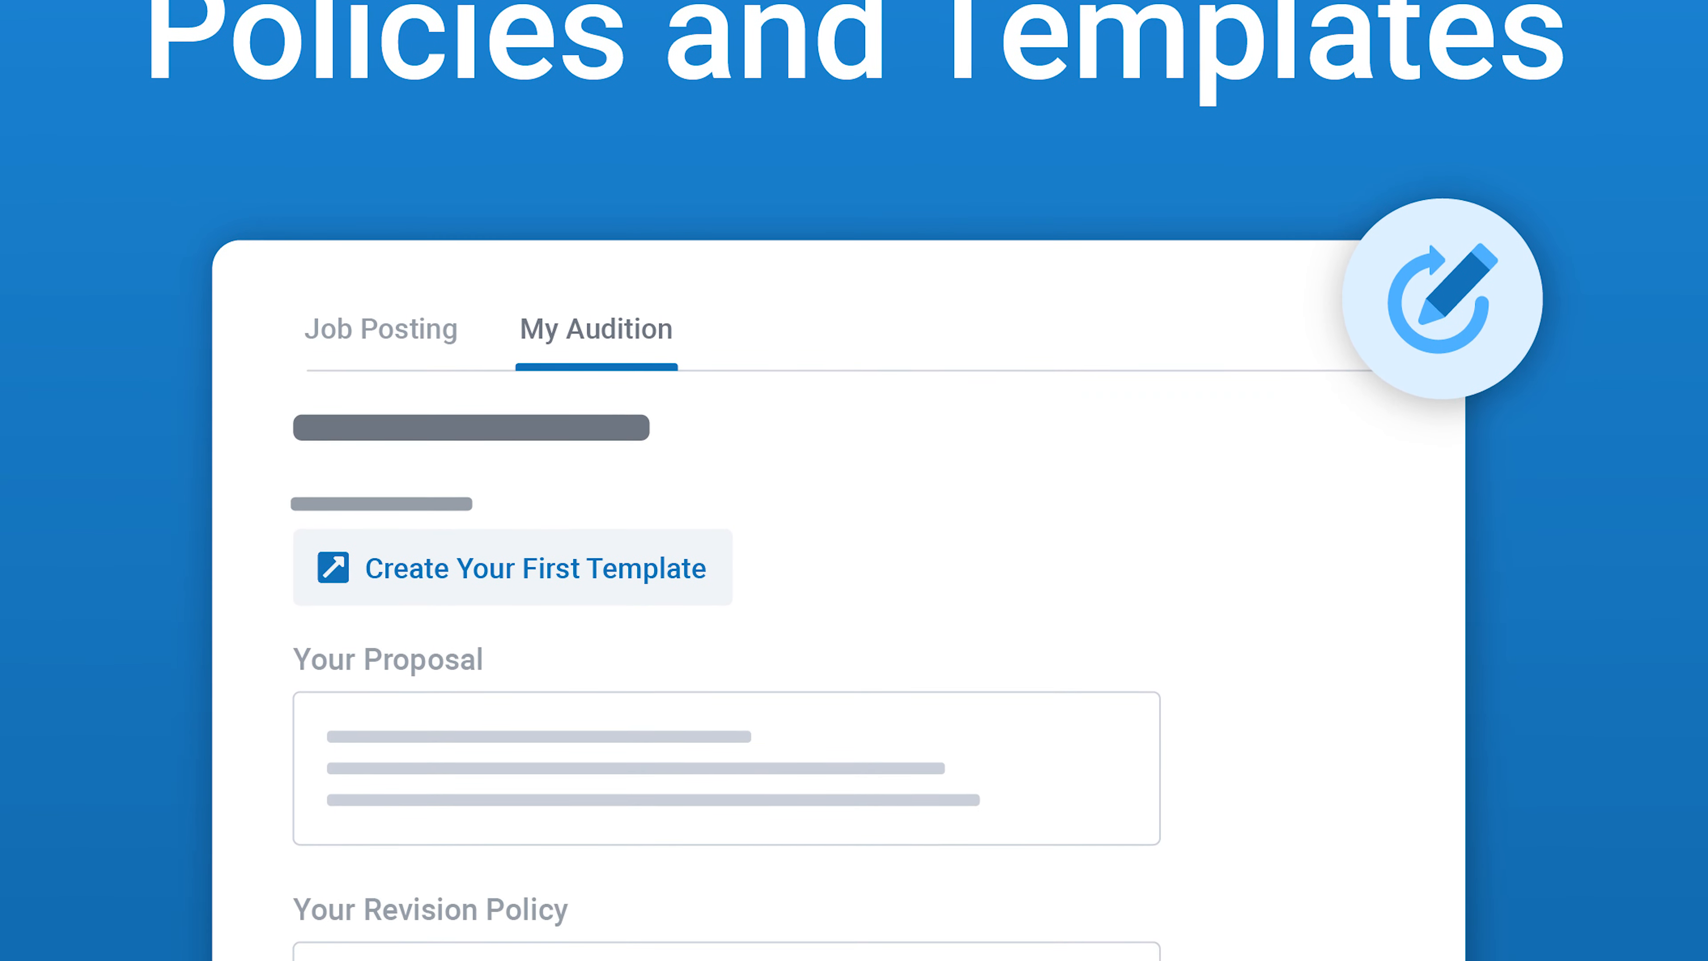
pyautogui.scroll(-3)
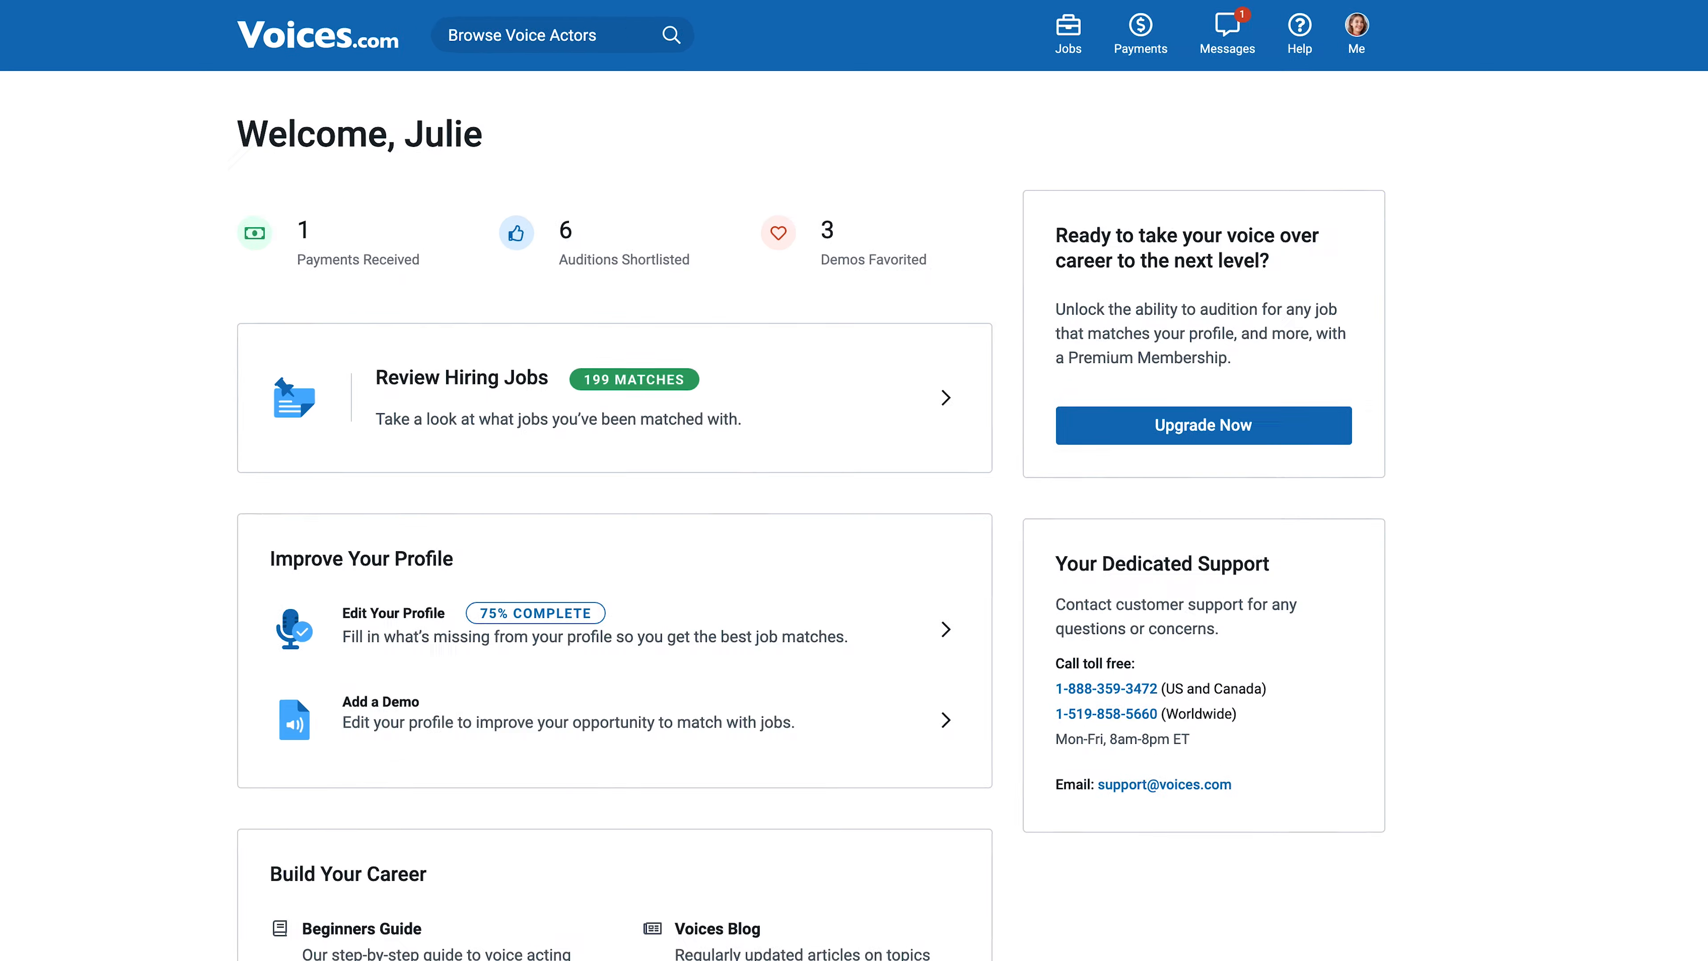
pyautogui.click(1356, 33)
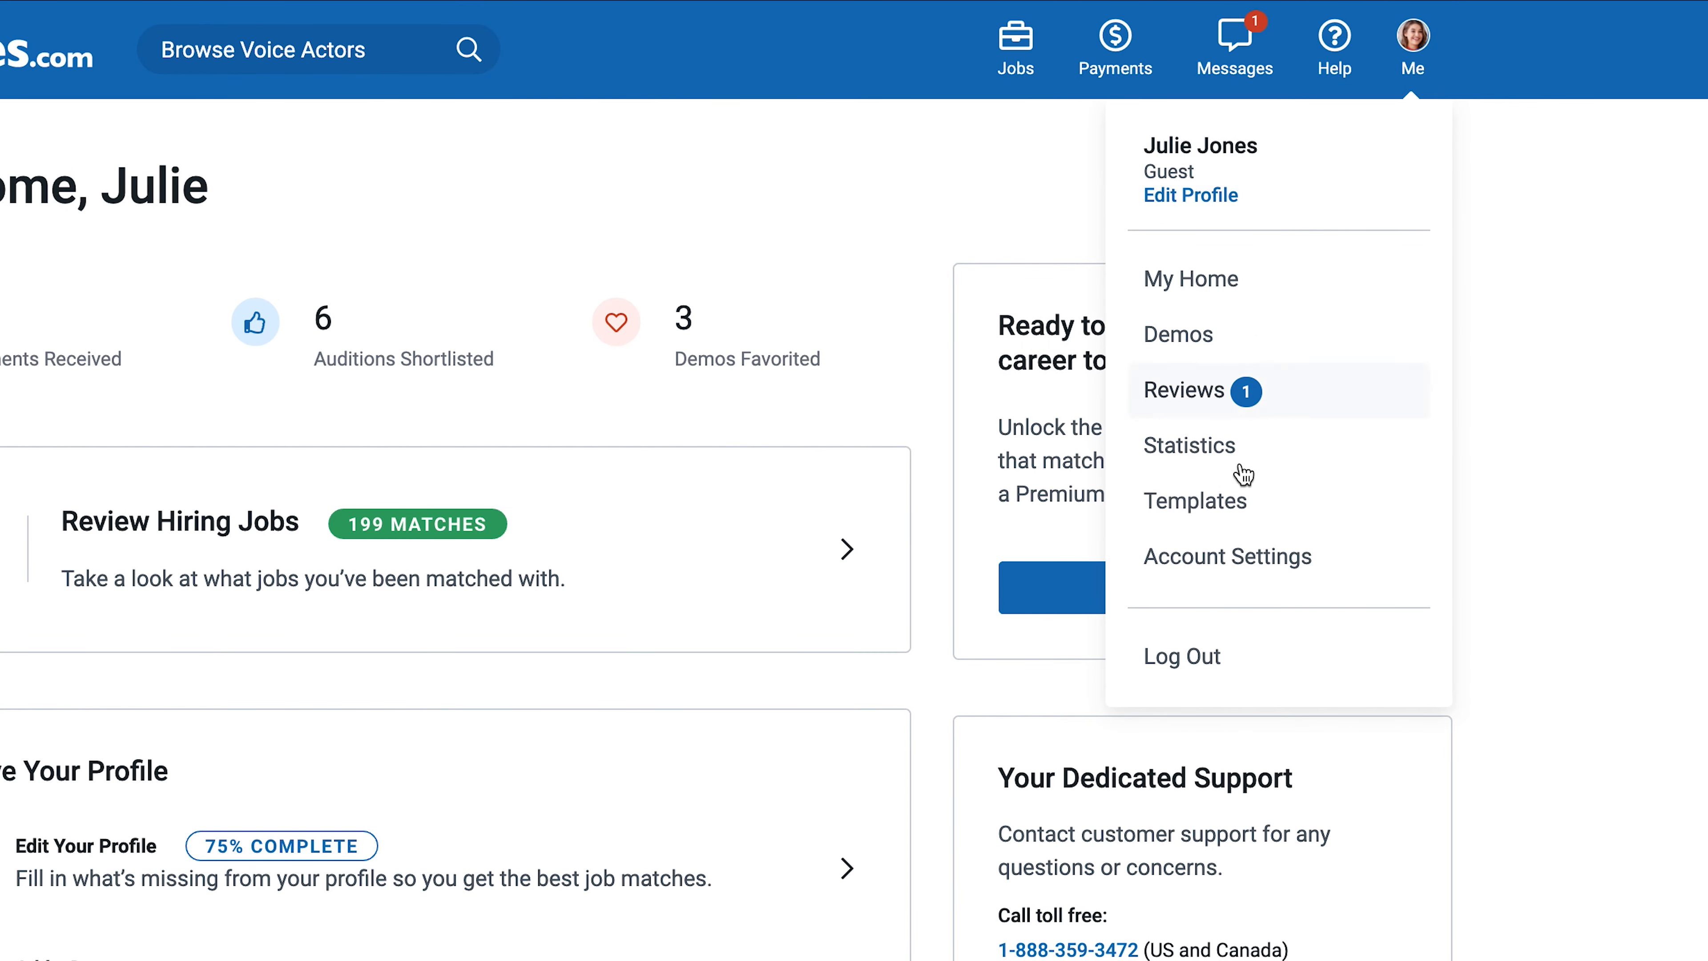
pyautogui.click(1195, 500)
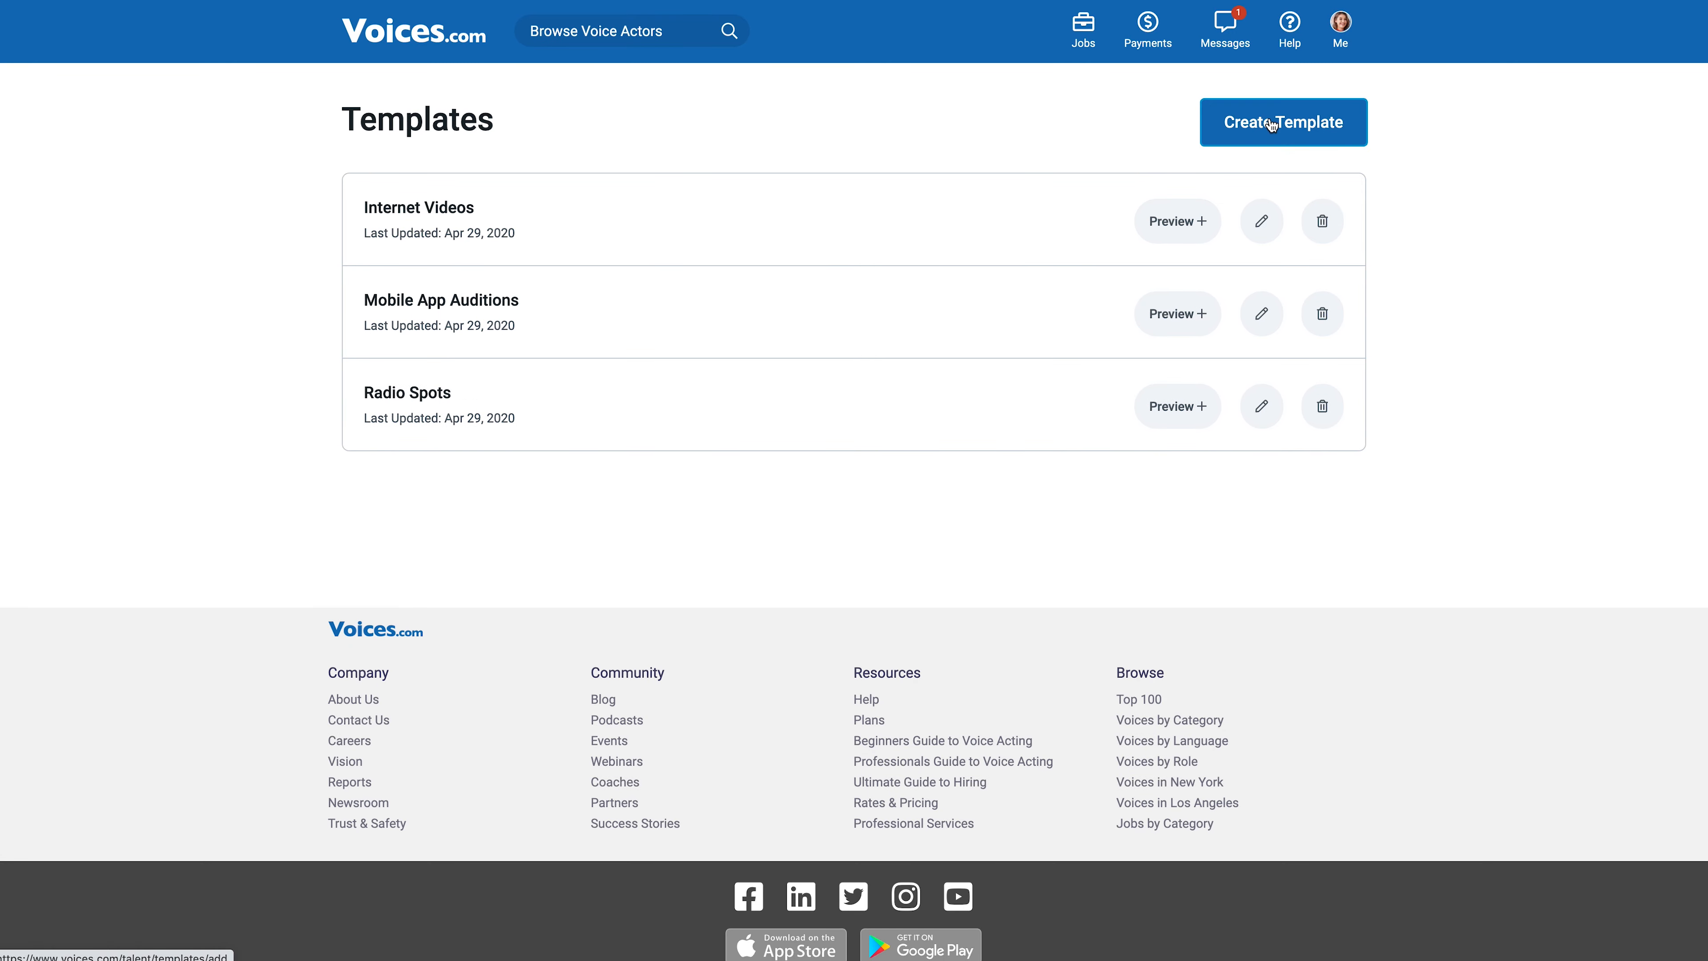
# Step: Create a new template named 'Radio' and review its Proposal and Revision Policy fields
pyautogui.click(1283, 122)
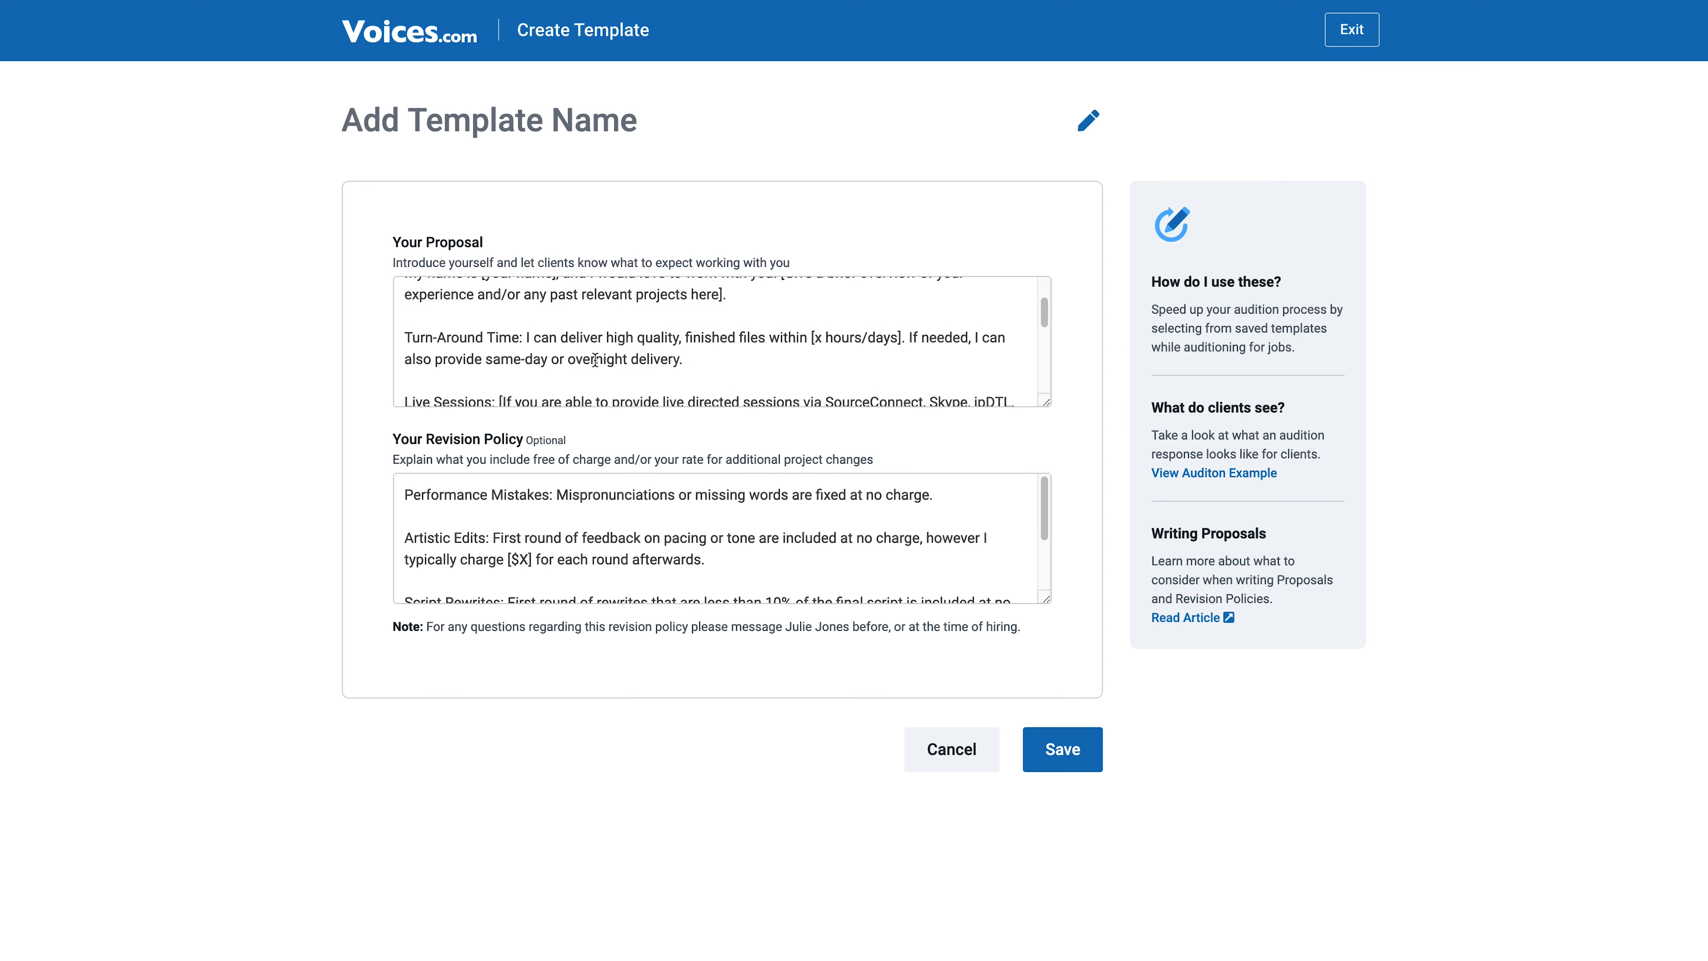
pyautogui.write('Radio Template')
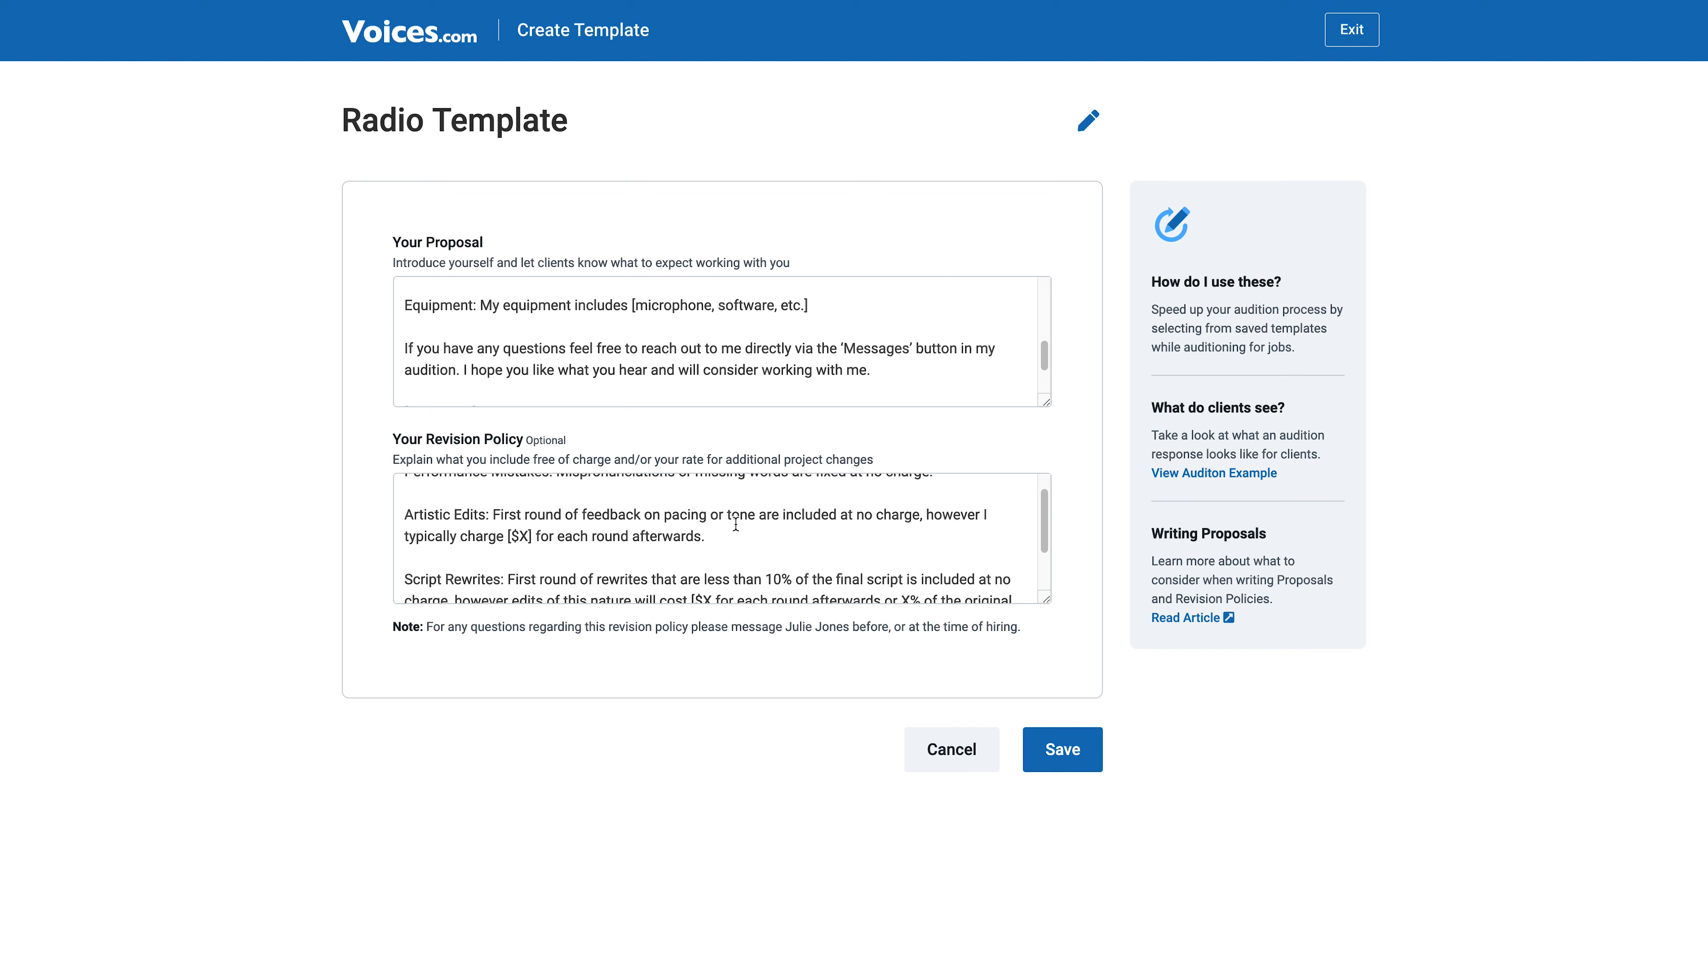
pyautogui.scroll(-3)
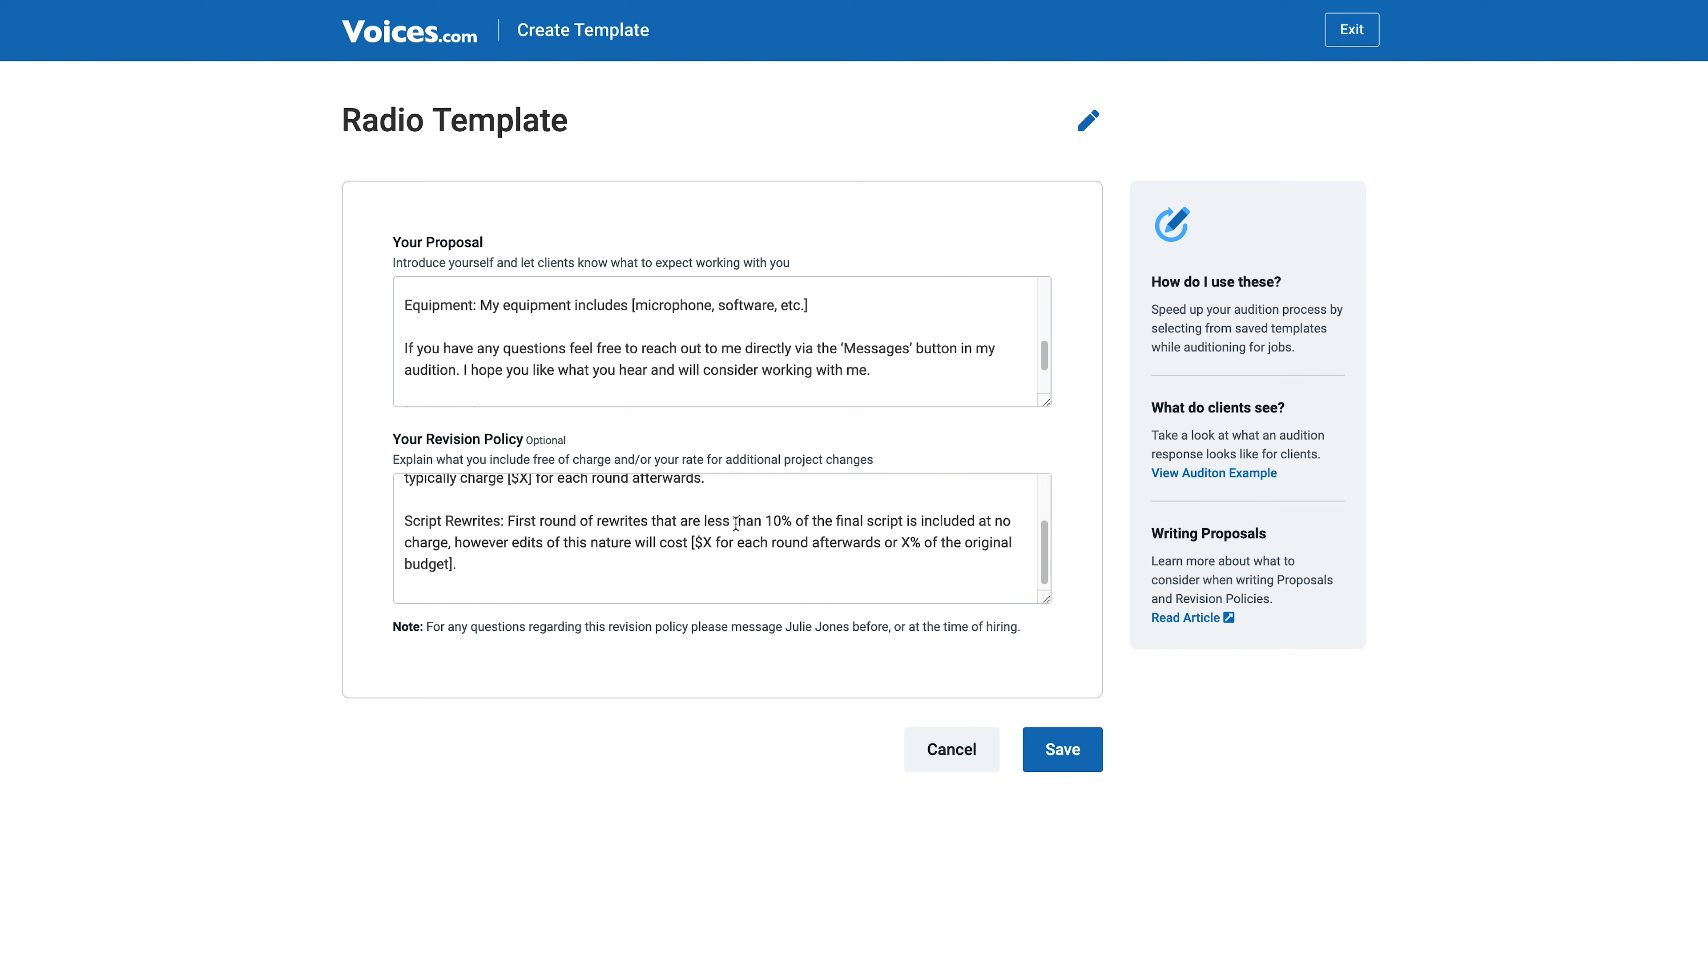